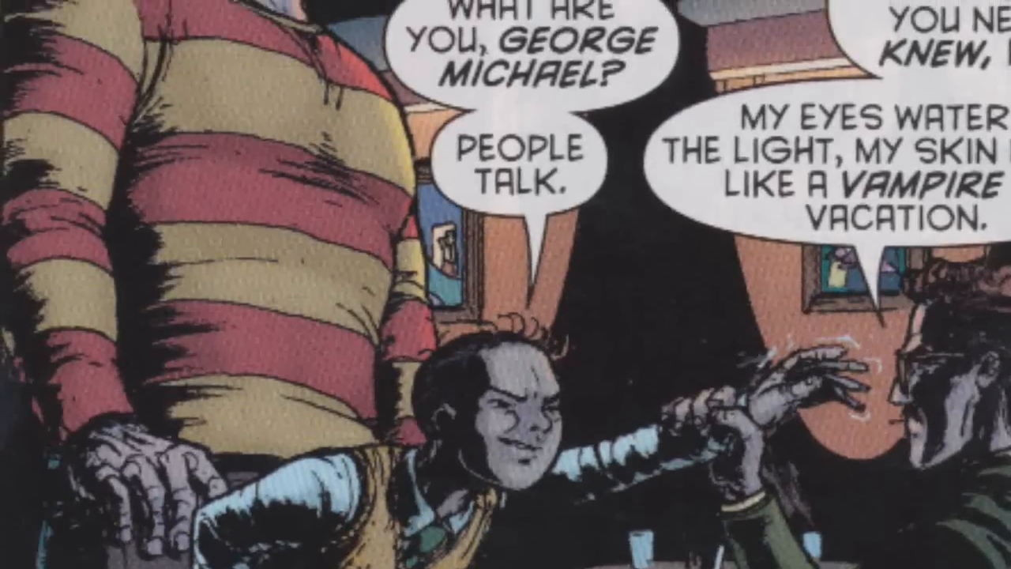
pyautogui.scroll(-3)
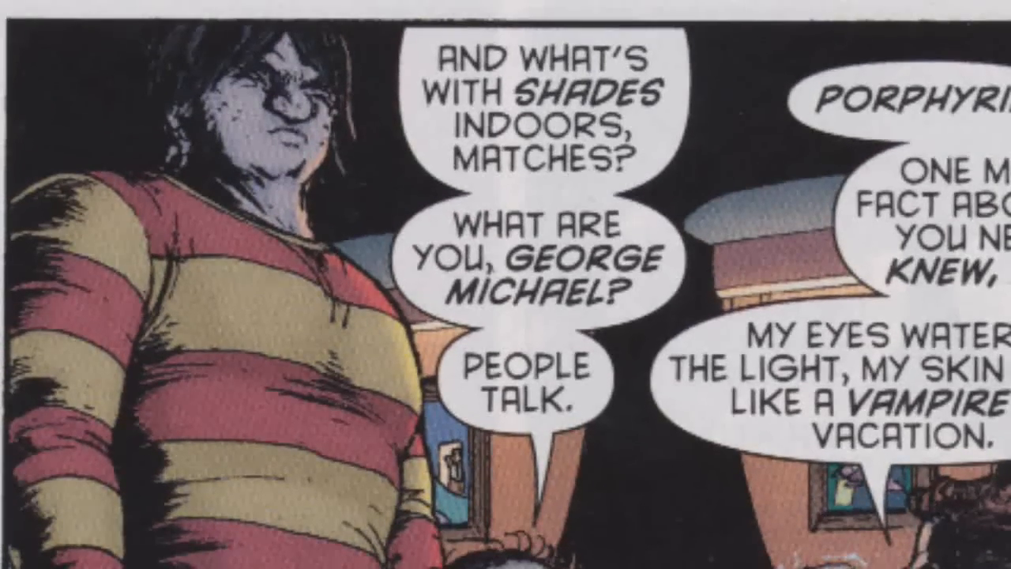